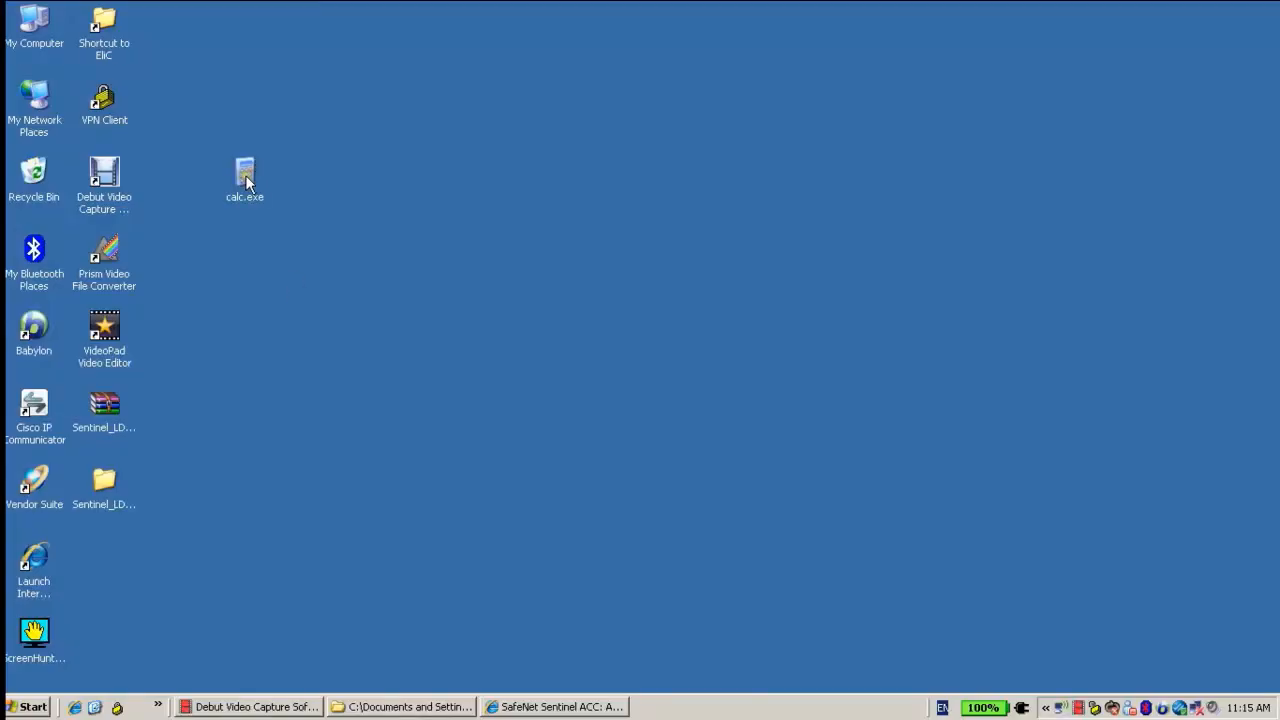
# Test-run and close the original calc.exe, then open Envelope from Vendor Suite offline.
pyautogui.doubleClick(245, 175)
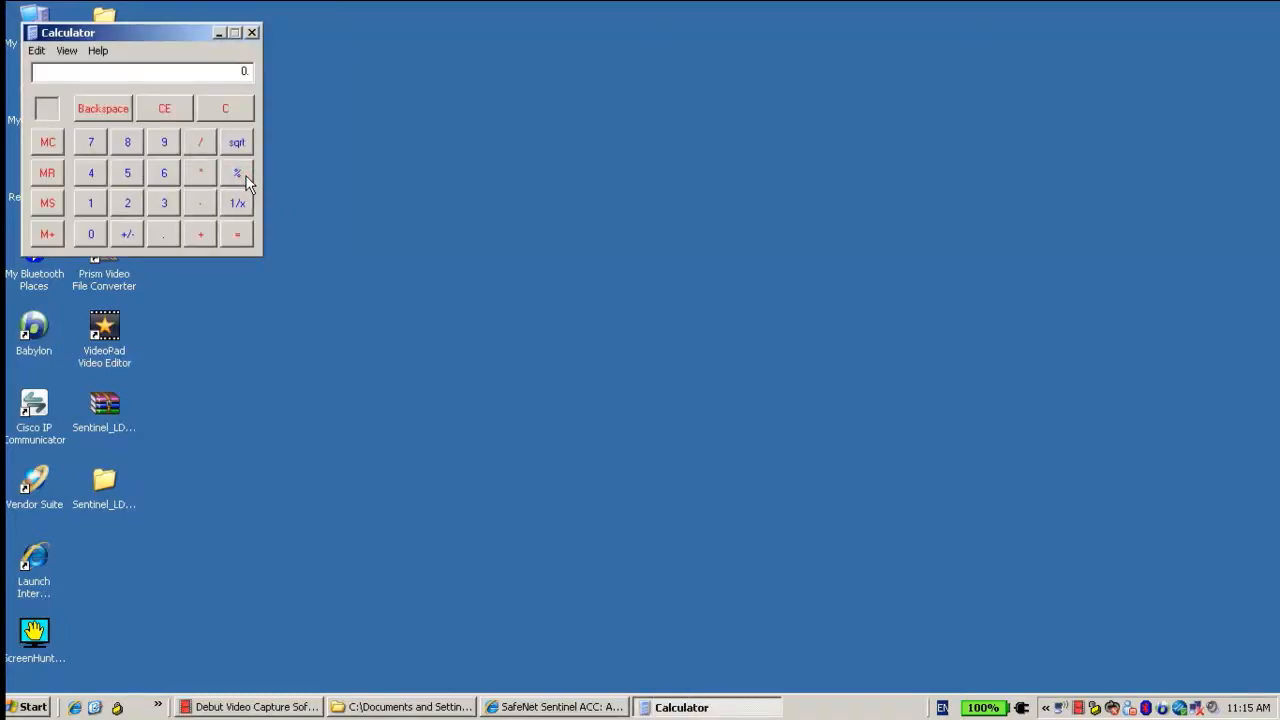
pyautogui.moveTo(280, 40)
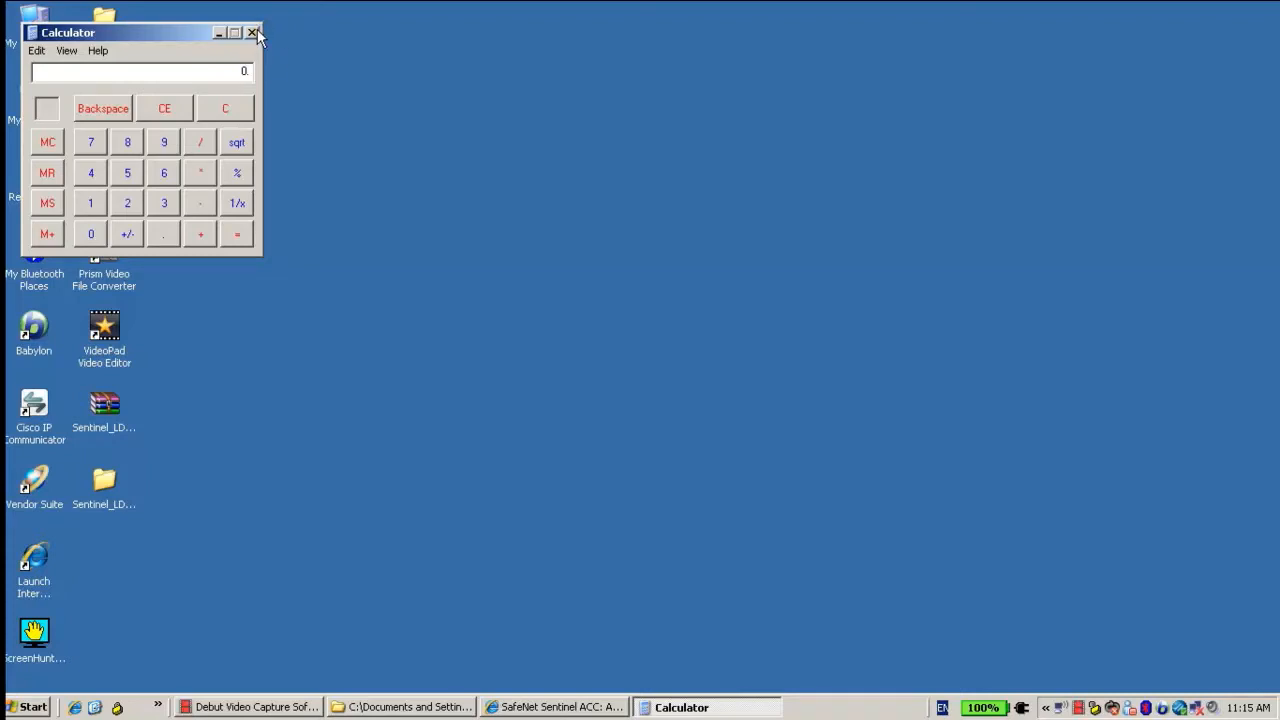
pyautogui.click(253, 32)
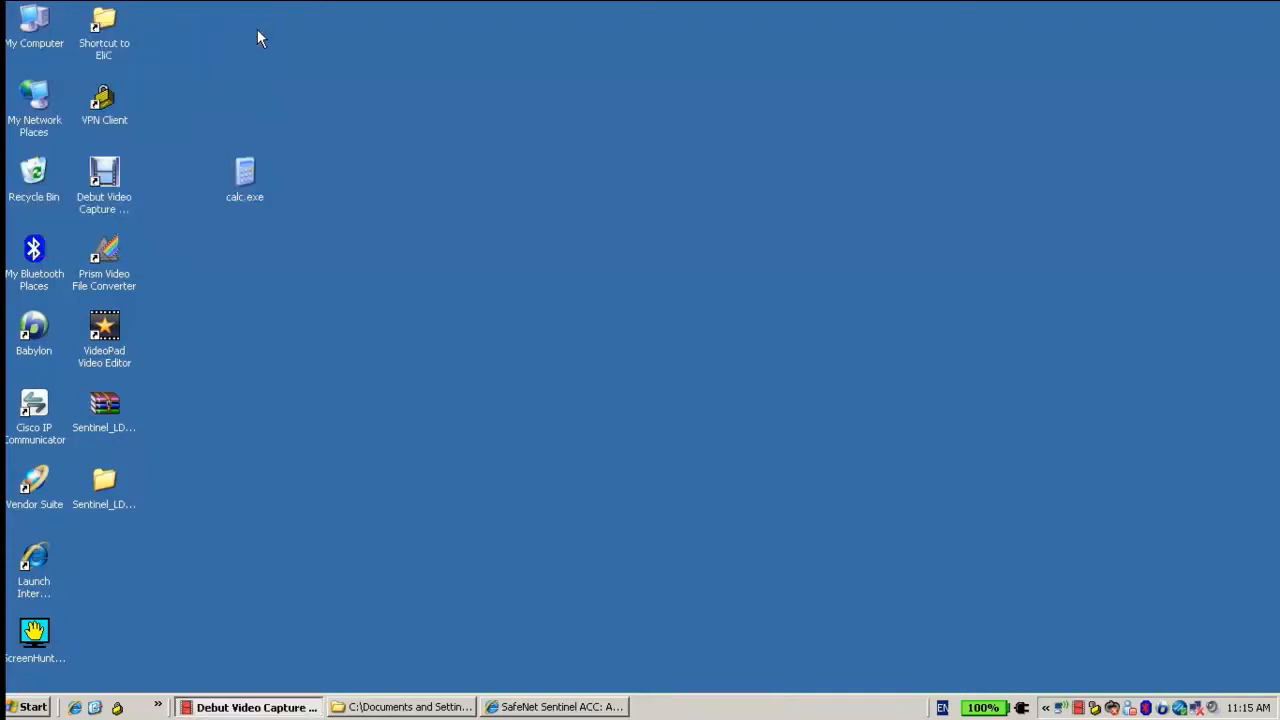
pyautogui.moveTo(30, 482)
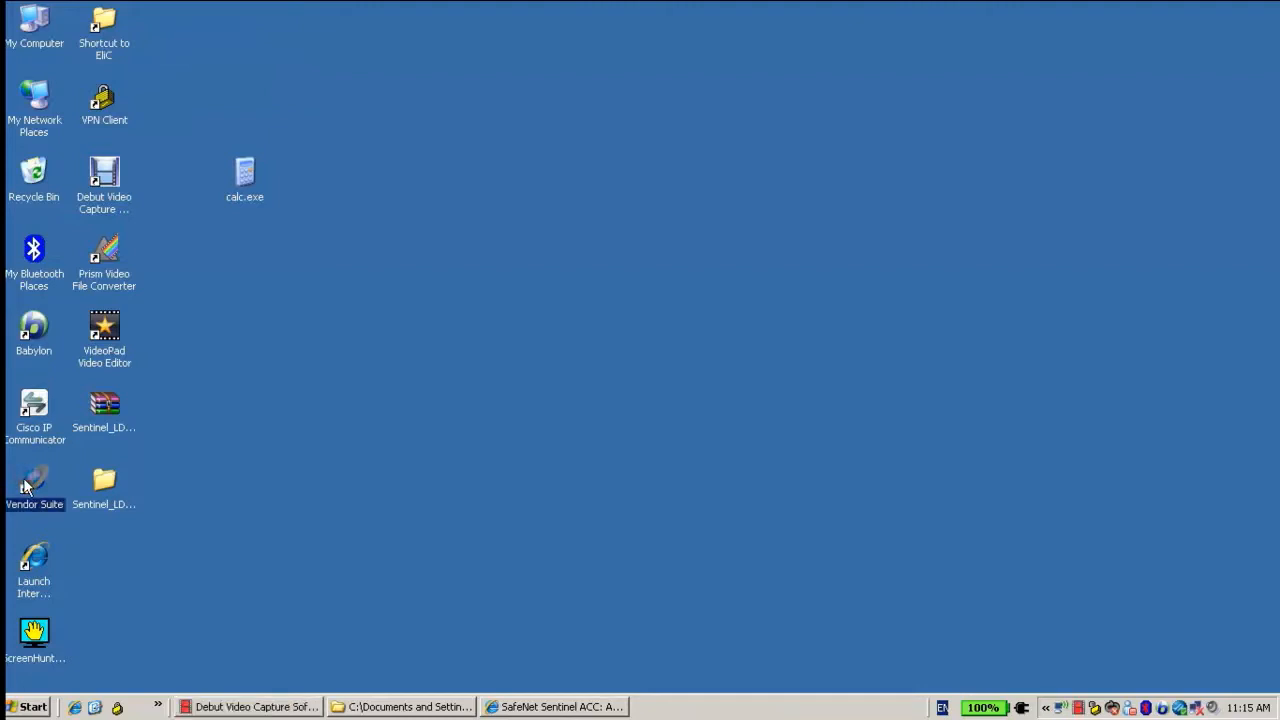
pyautogui.doubleClick(34, 487)
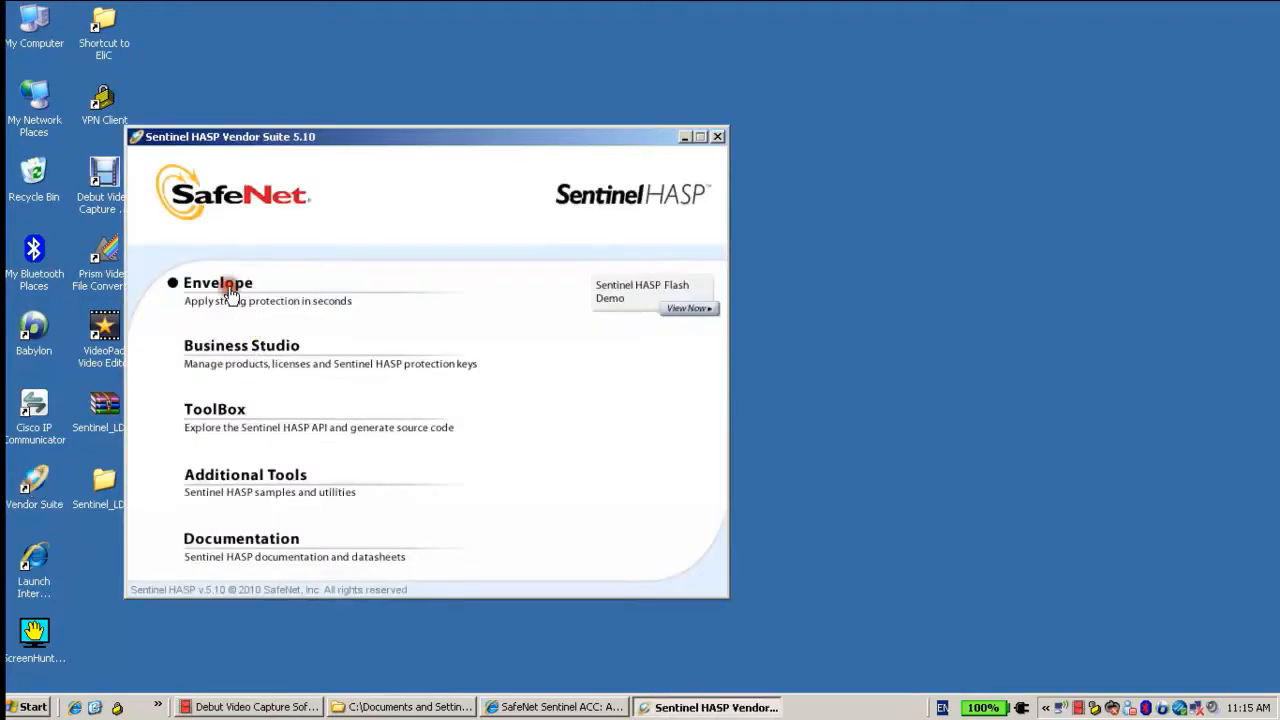
pyautogui.click(217, 282)
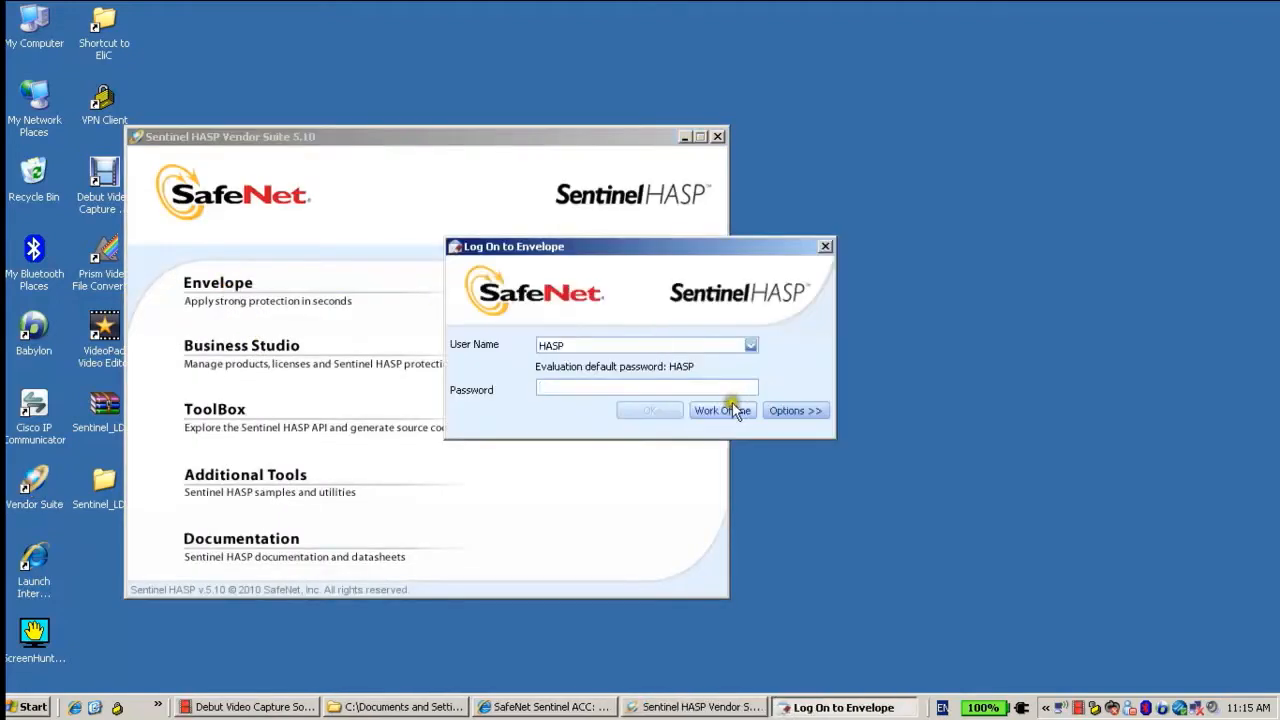
pyautogui.click(721, 410)
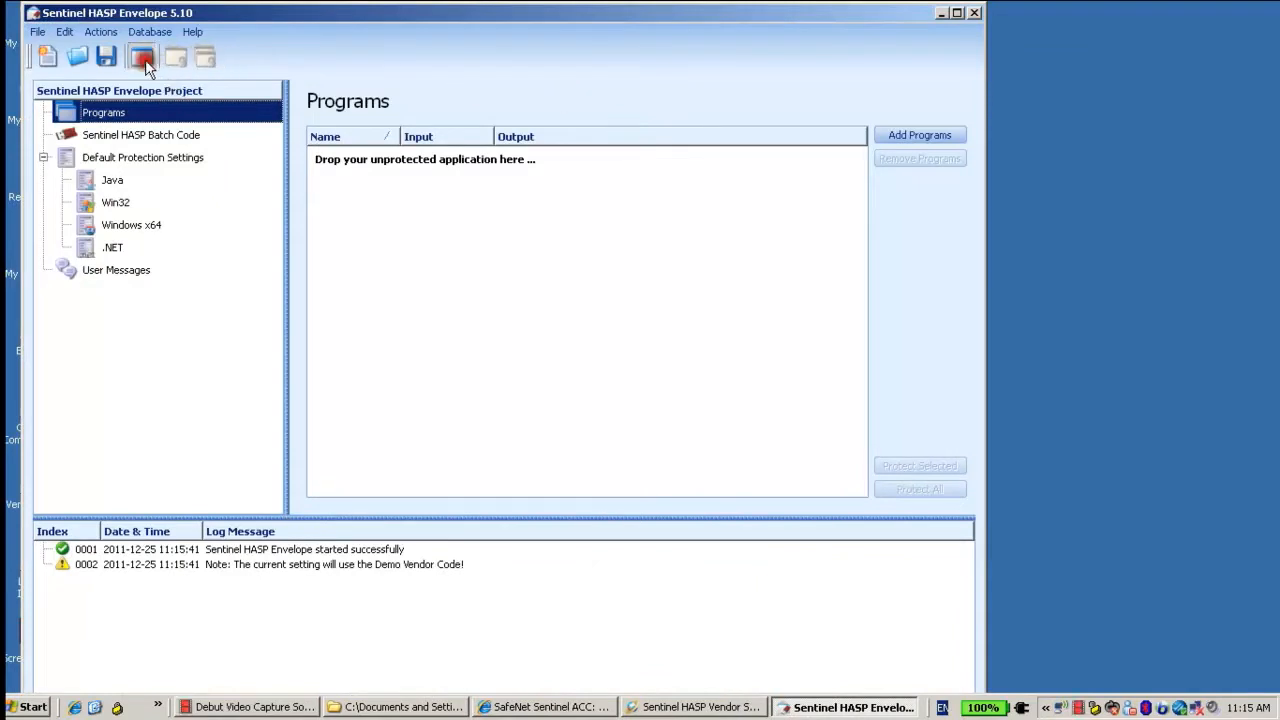
# Add calc.exe from the Desktop folder as the program to protect.
pyautogui.click(918, 134)
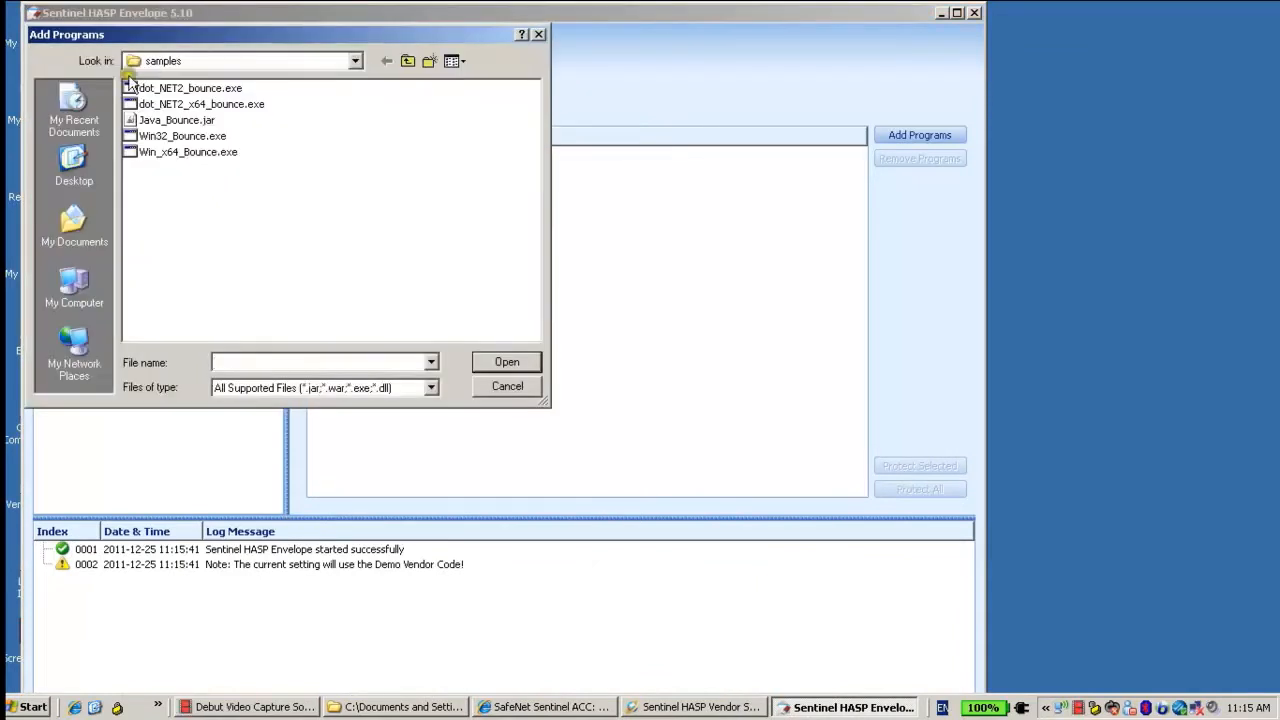
pyautogui.click(74, 165)
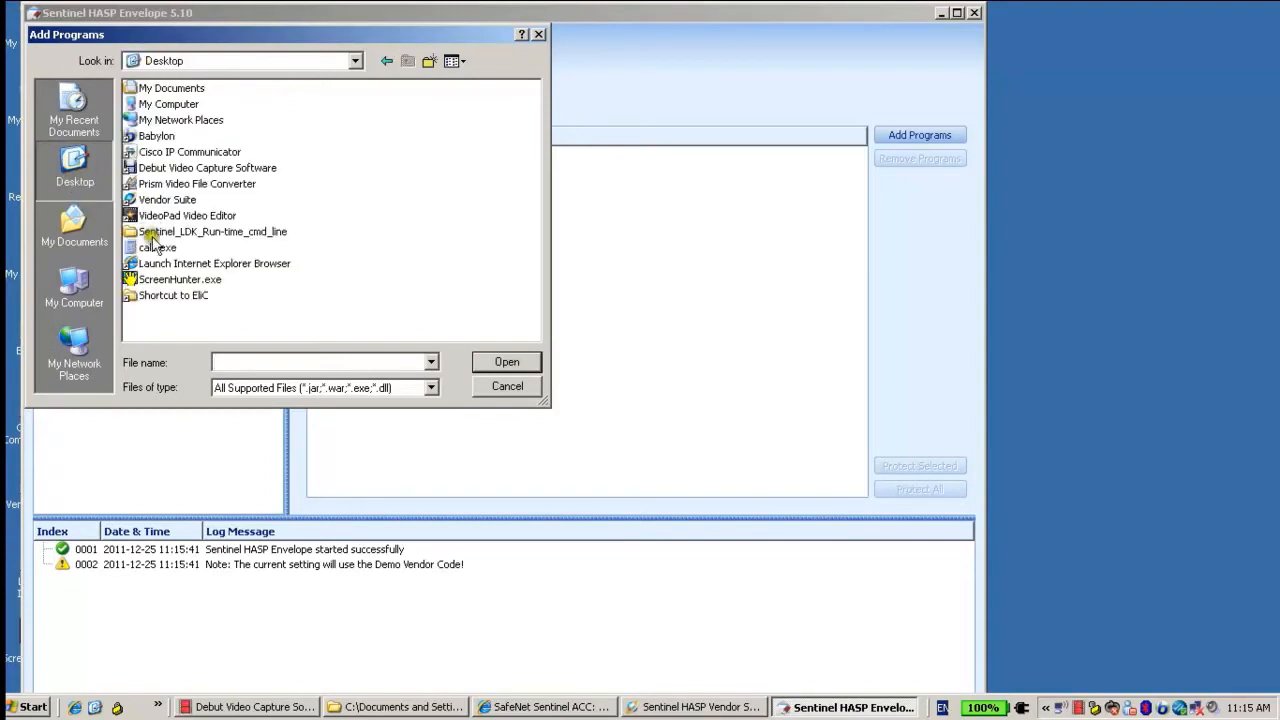
pyautogui.click(506, 361)
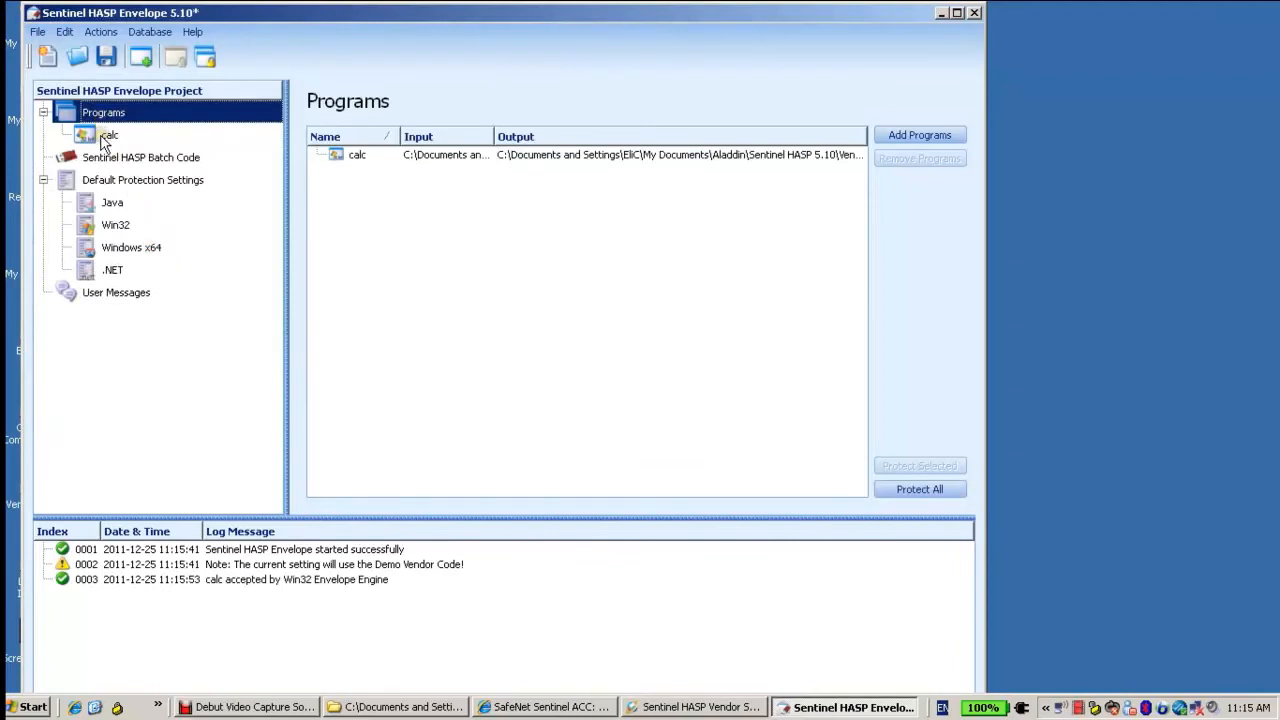
# Set calc's output file to C:\Documents and Settings\EliC\Desktop\calc_protected.exe.
pyautogui.click(107, 135)
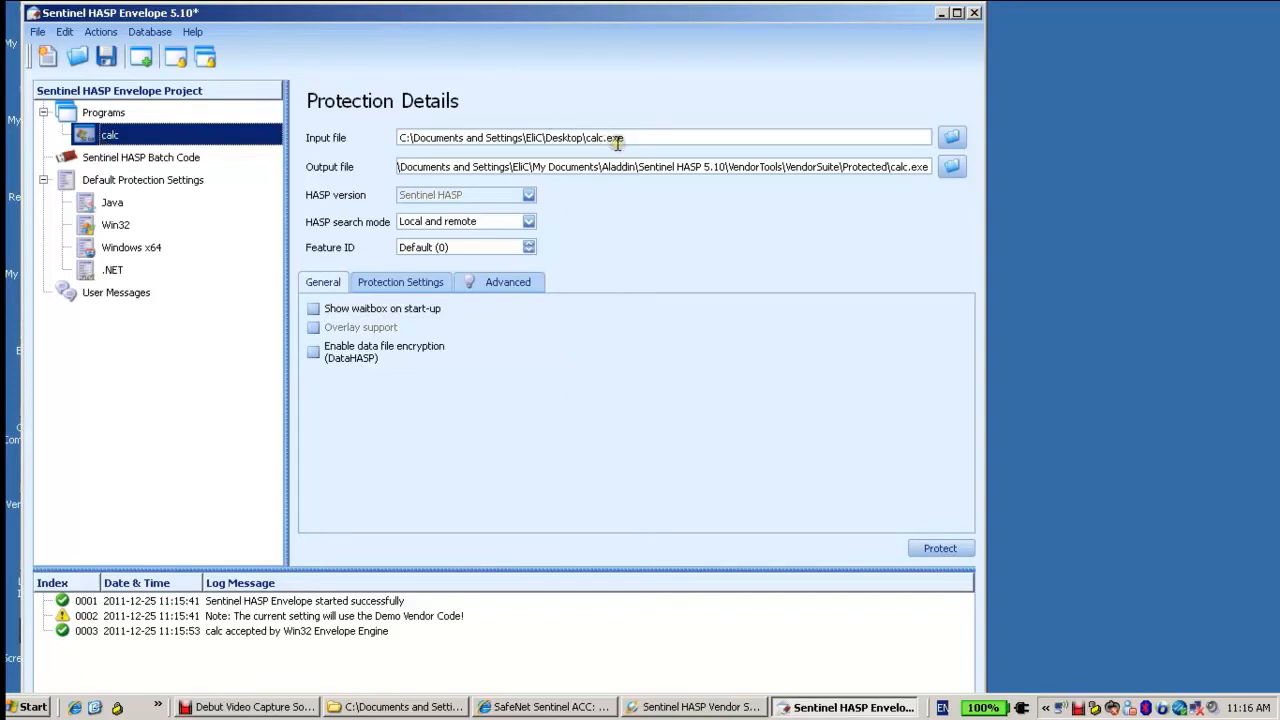
pyautogui.doubleClick(614, 137)
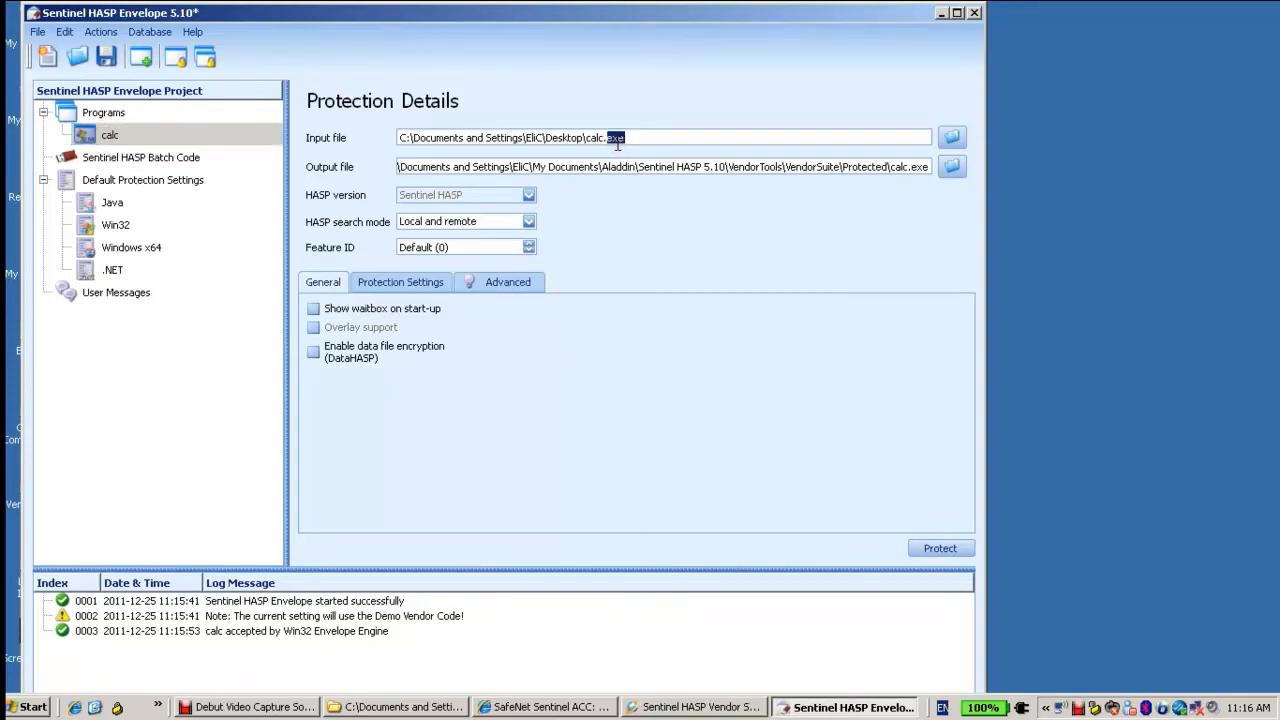
pyautogui.tripleClick(660, 137)
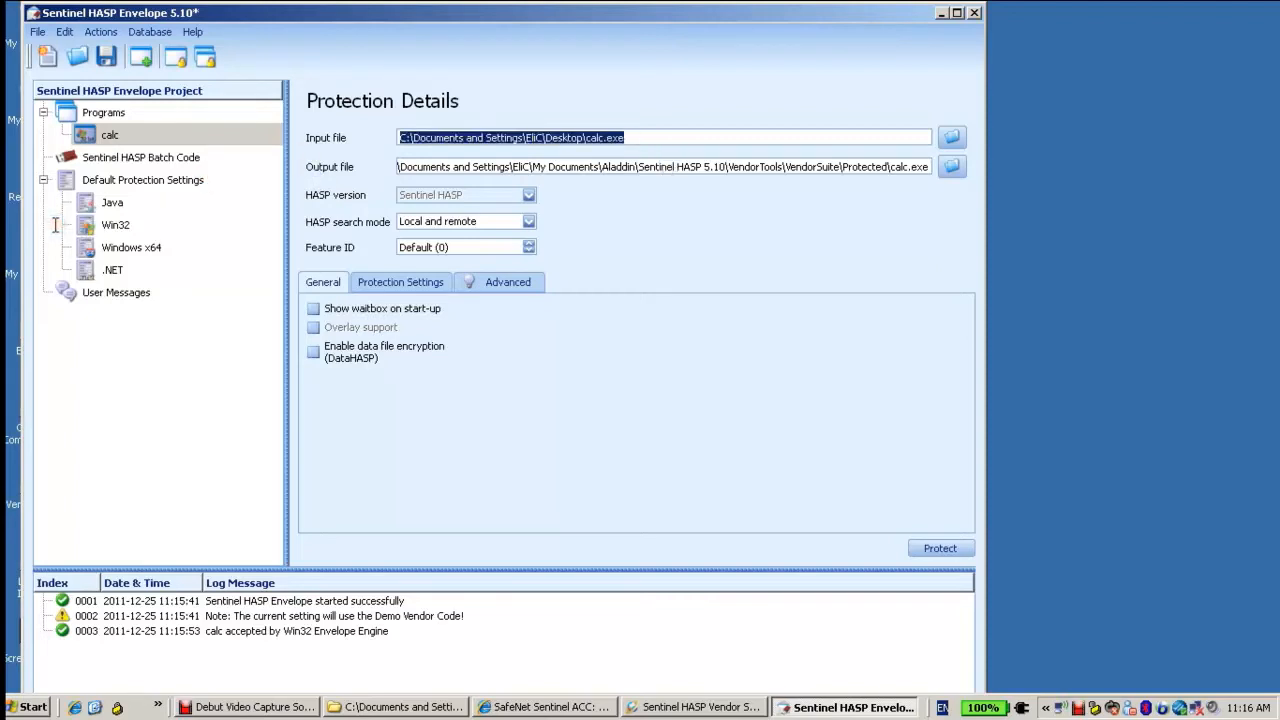
pyautogui.click(430, 167)
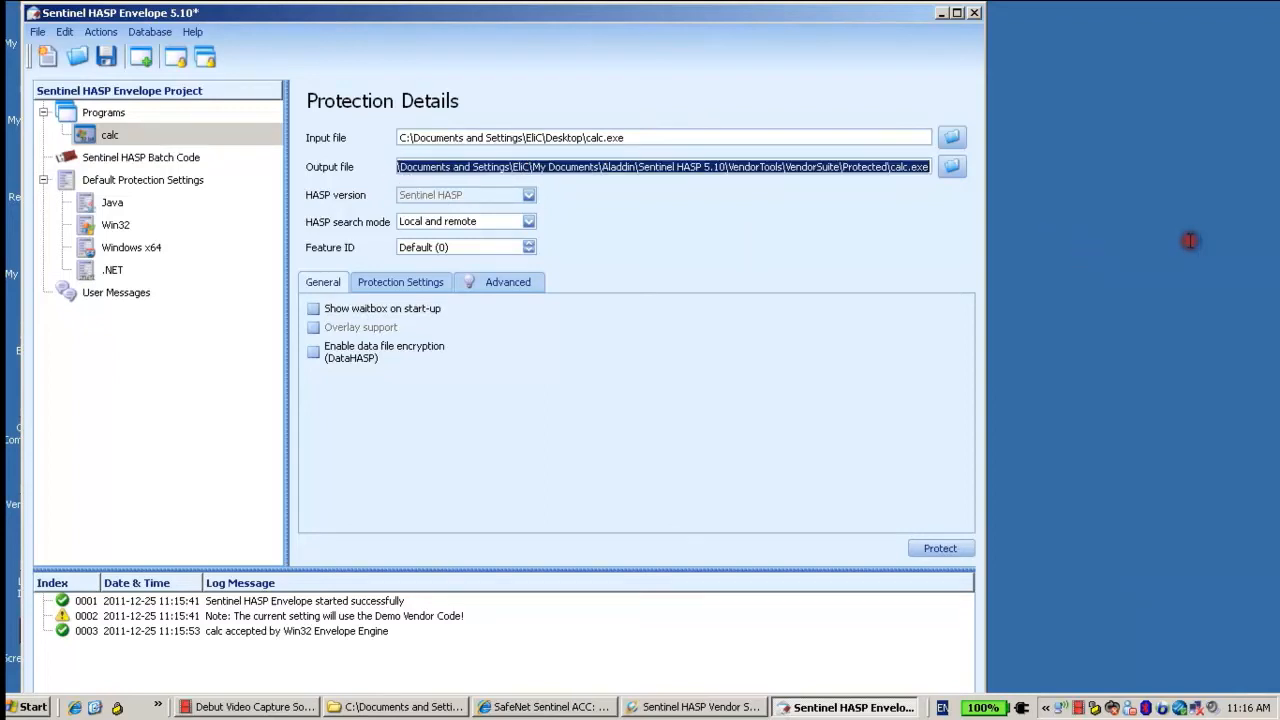
pyautogui.write('C:\\Documents and Settings\\EliC\\Desktop\\calc.exe')
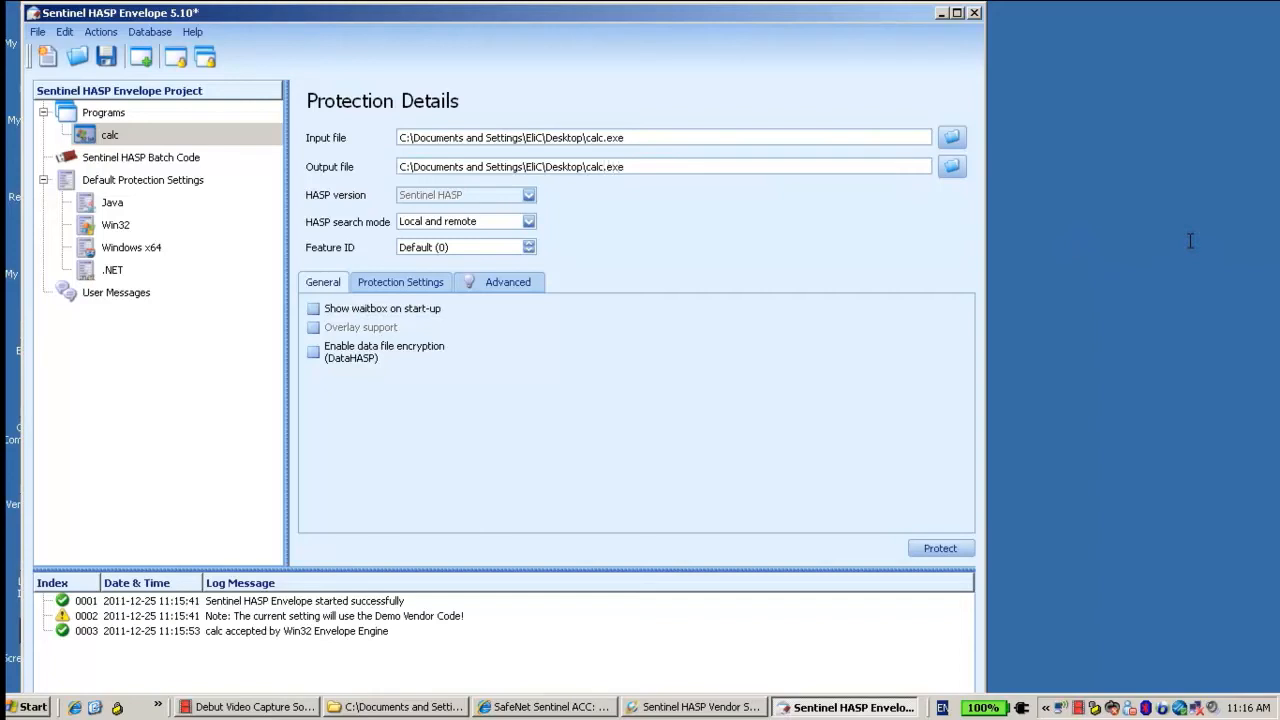
pyautogui.write('_protected')
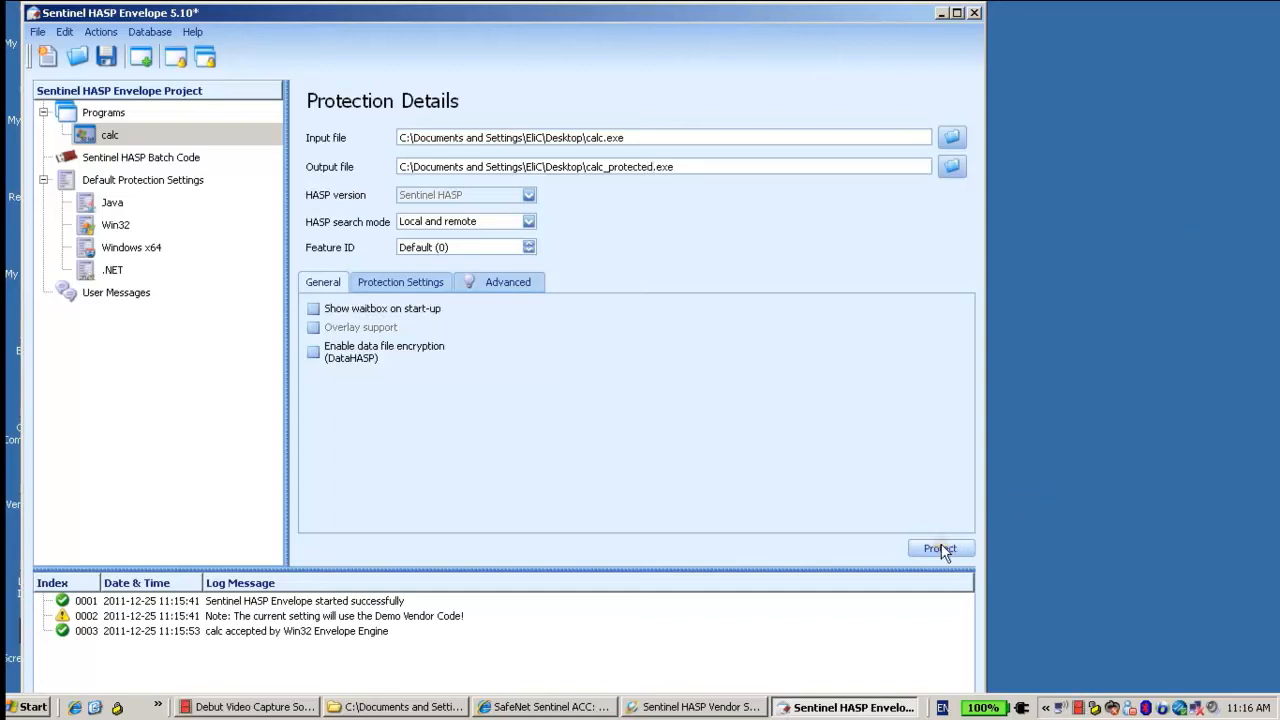
# Protect calc, dismiss the Protection Status report, and close the Vendor Suite launcher.
pyautogui.click(940, 548)
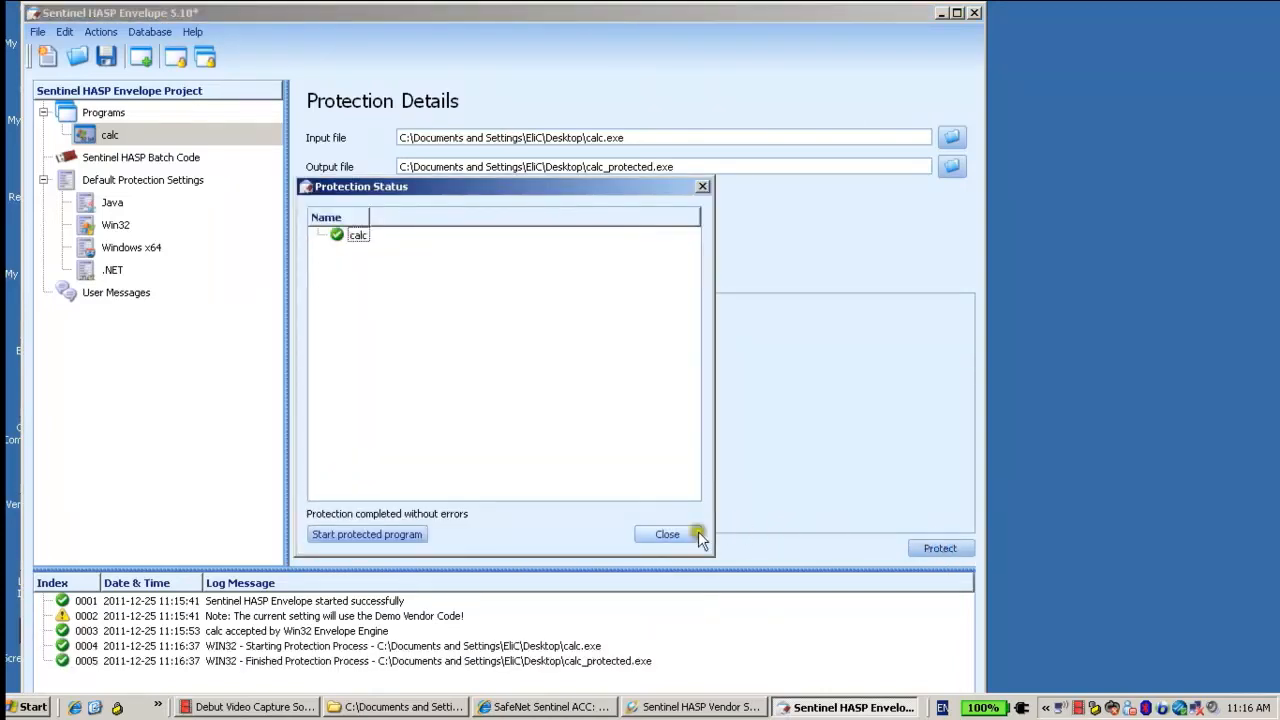
pyautogui.click(667, 534)
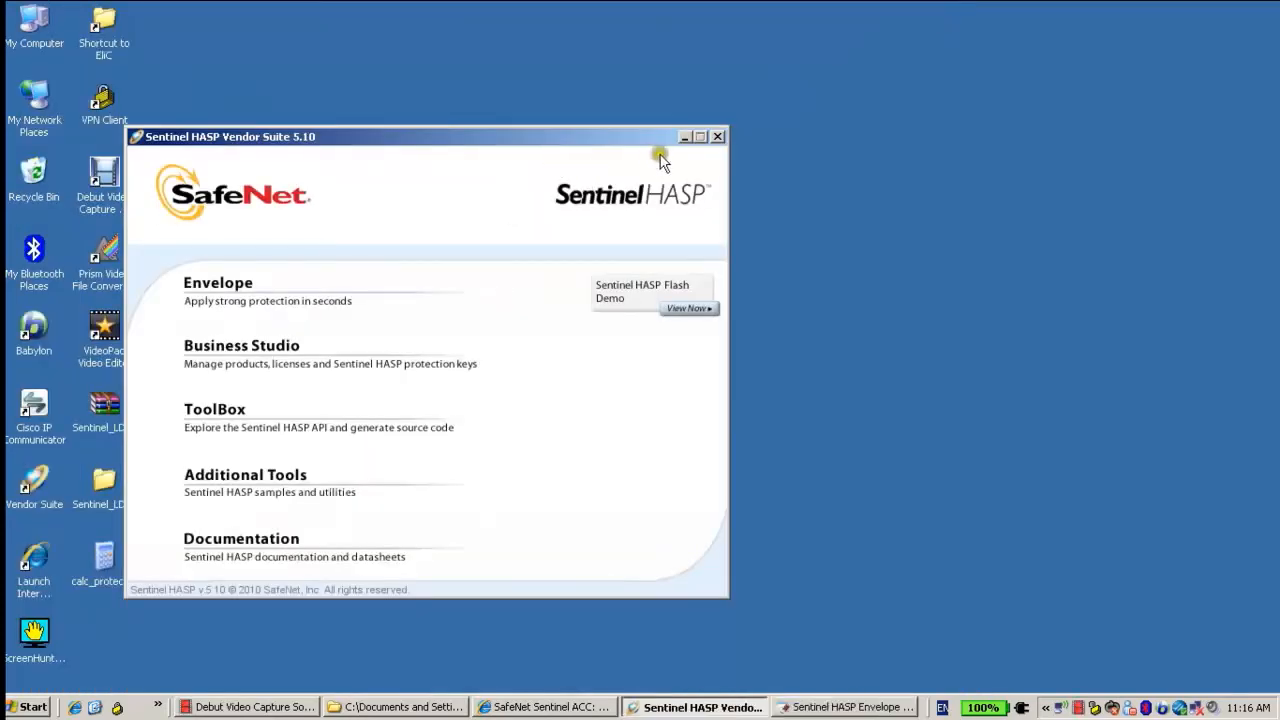
pyautogui.click(718, 136)
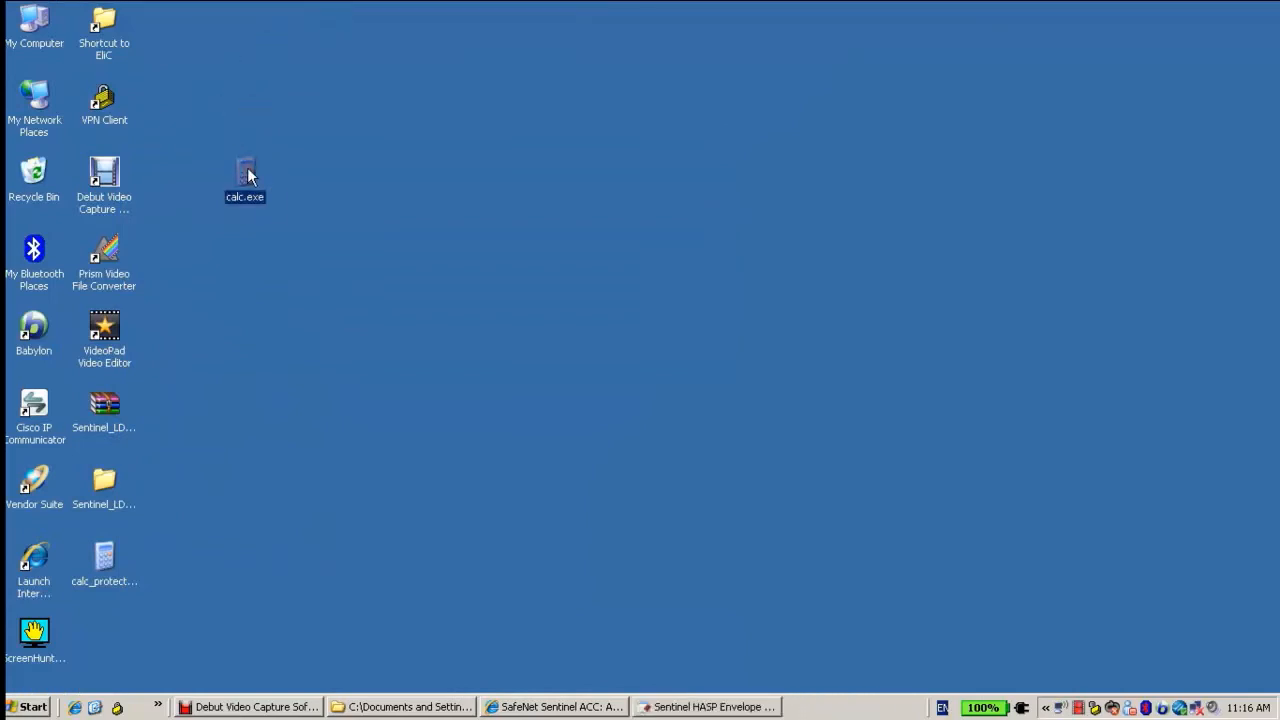
pyautogui.doubleClick(245, 175)
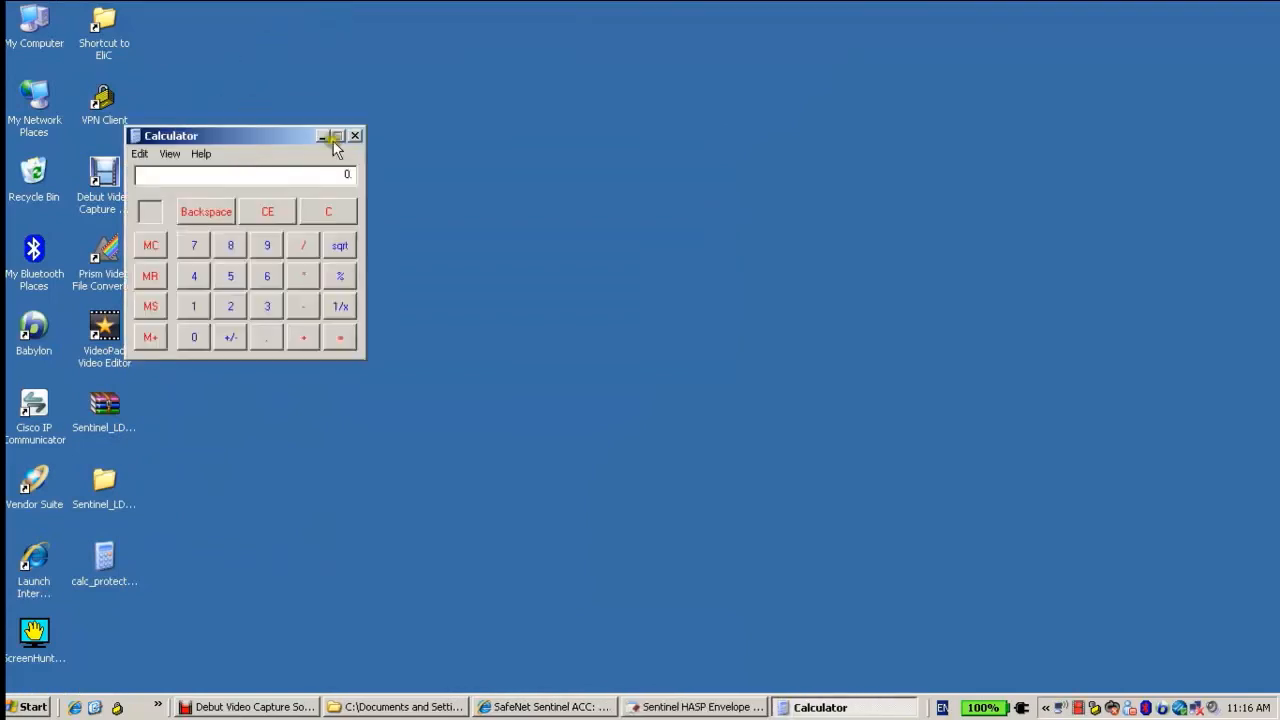
pyautogui.click(355, 135)
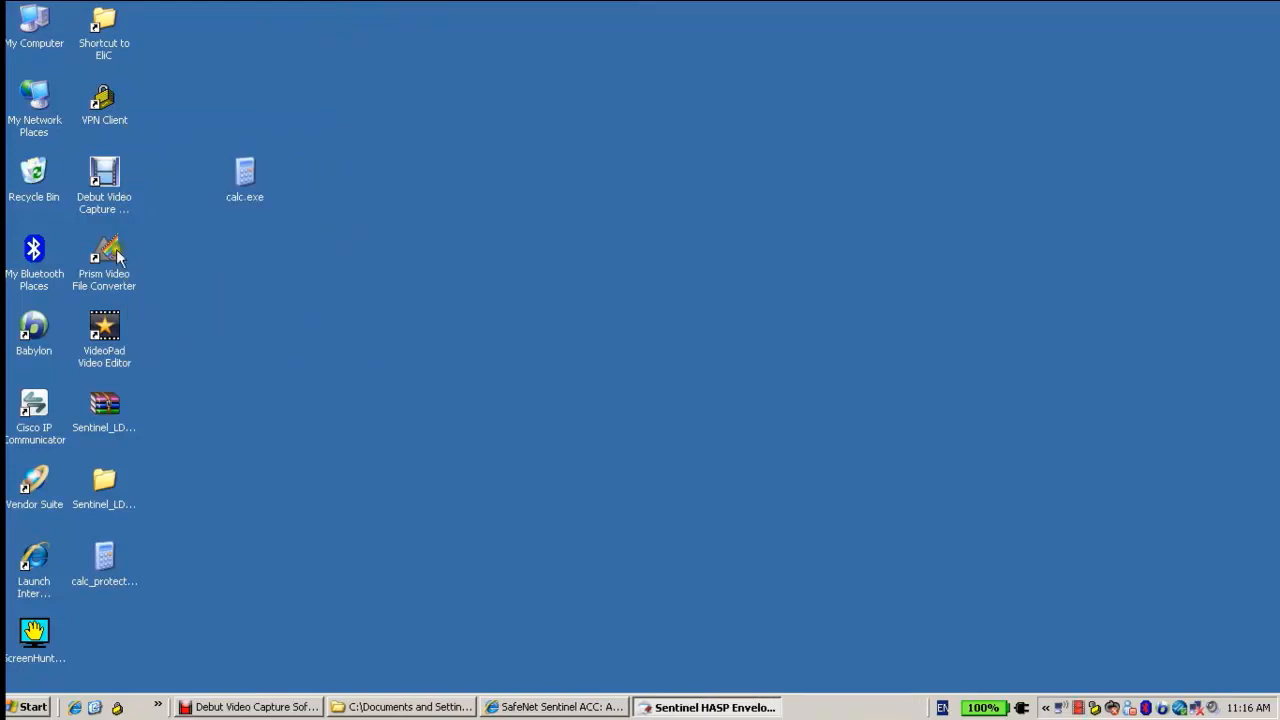
pyautogui.click(104, 557)
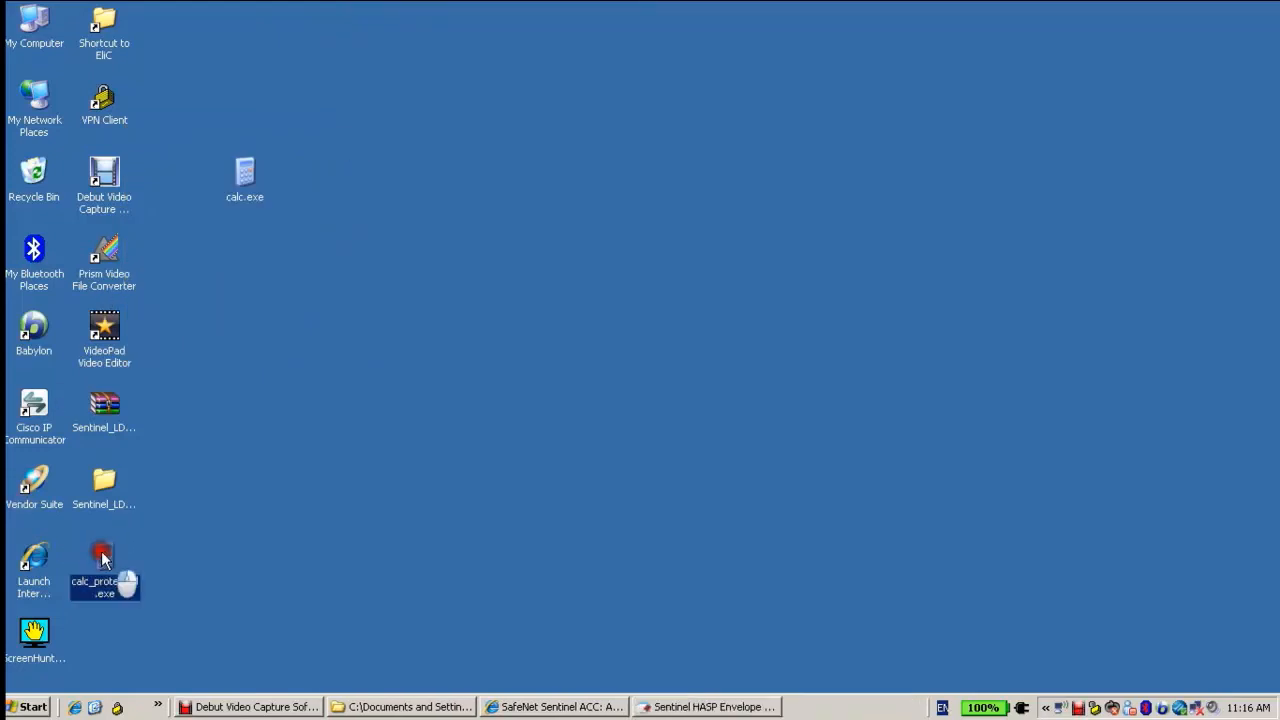
pyautogui.doubleClick(104, 565)
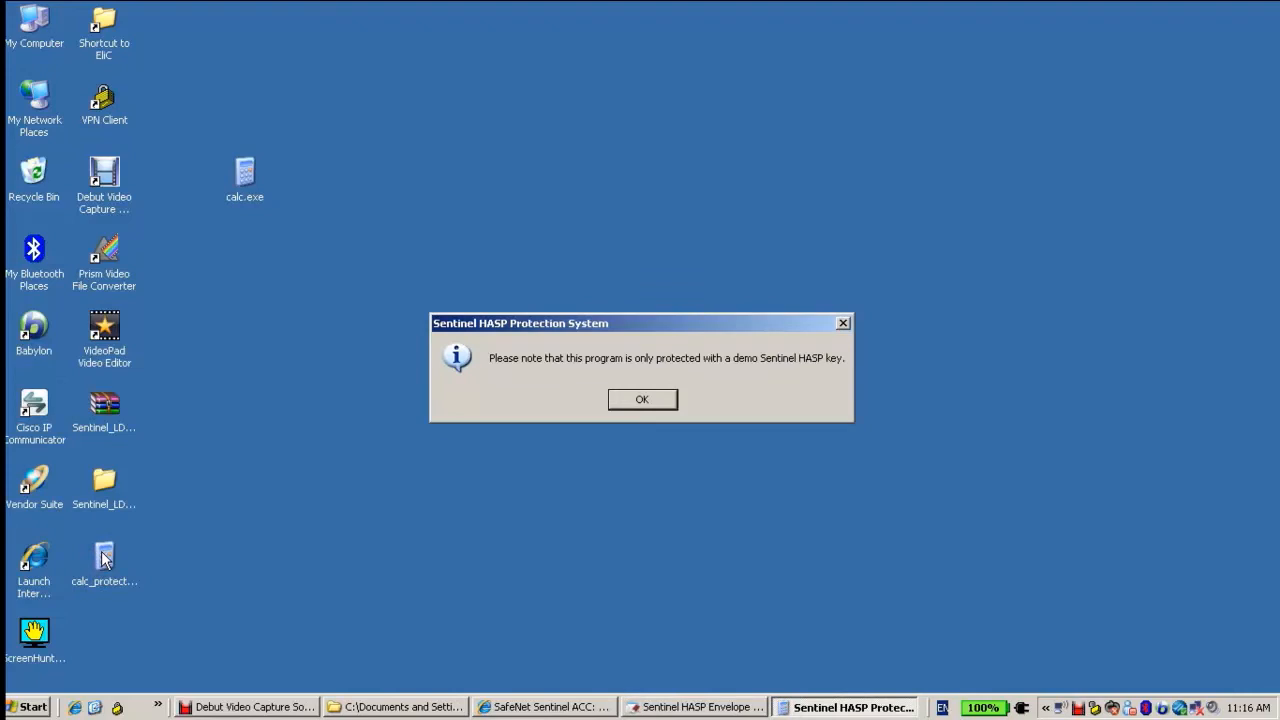
pyautogui.moveTo(695, 358)
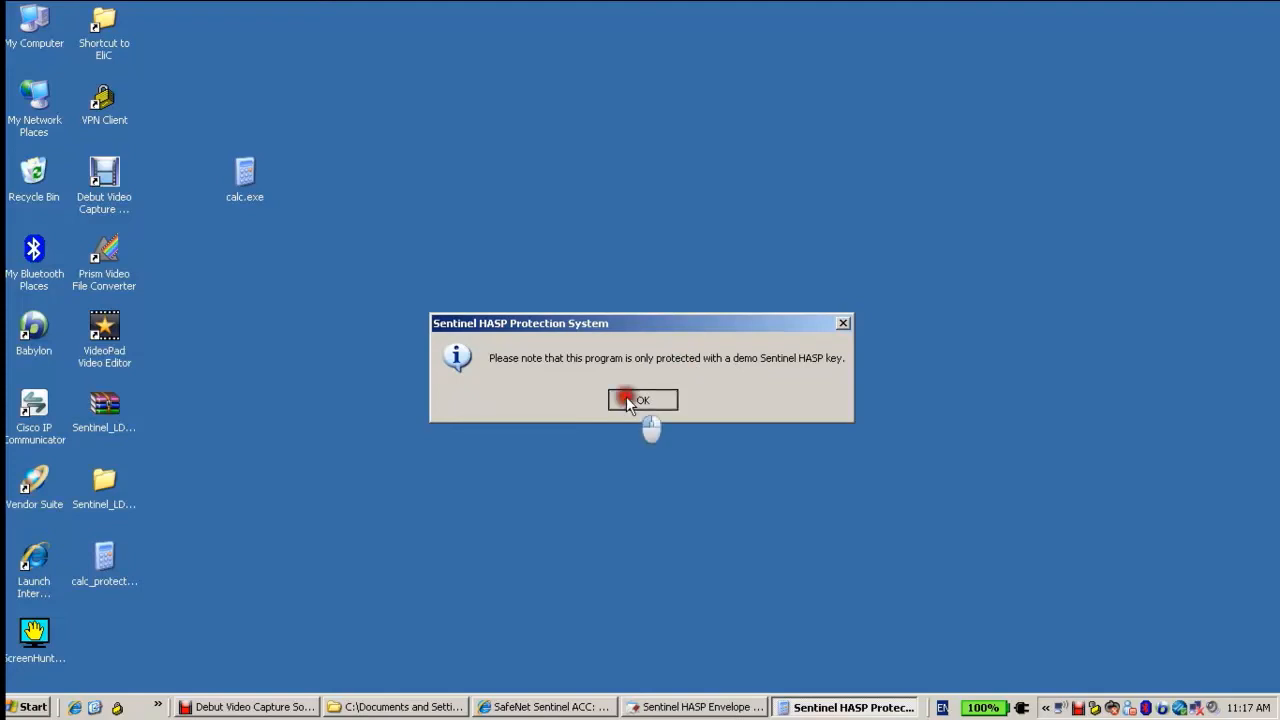
pyautogui.click(642, 399)
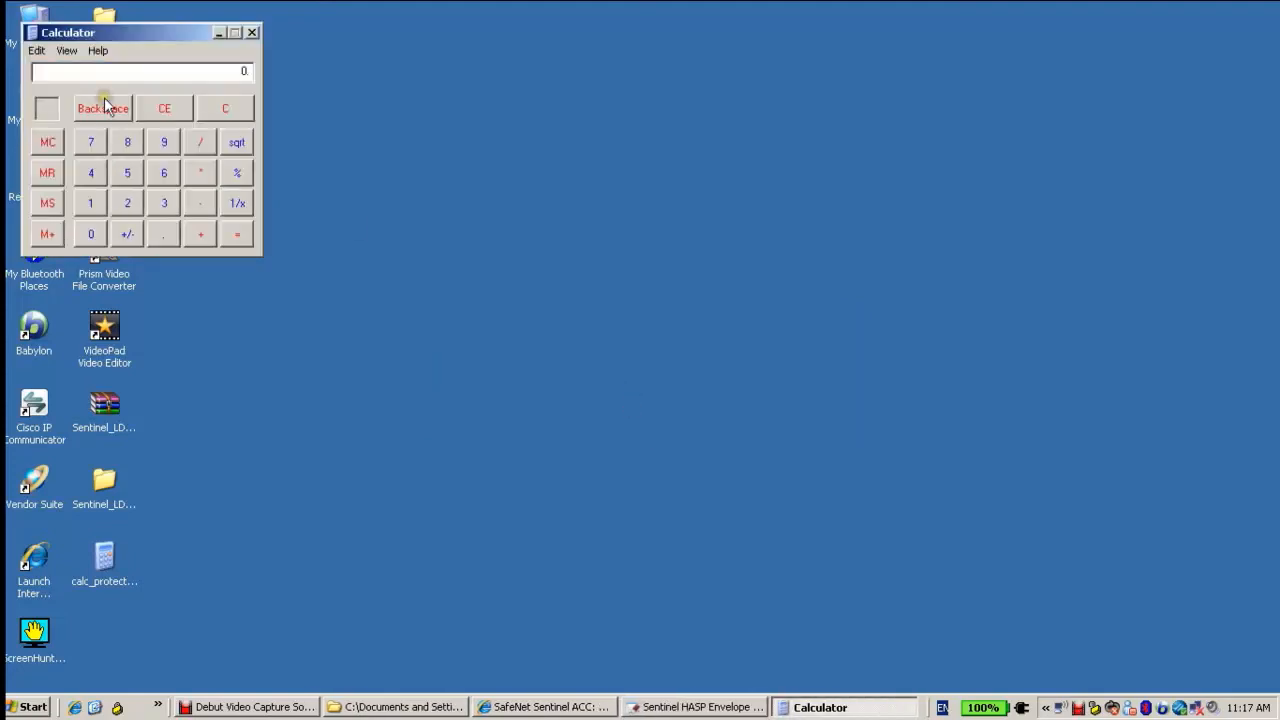
pyautogui.moveTo(255, 32)
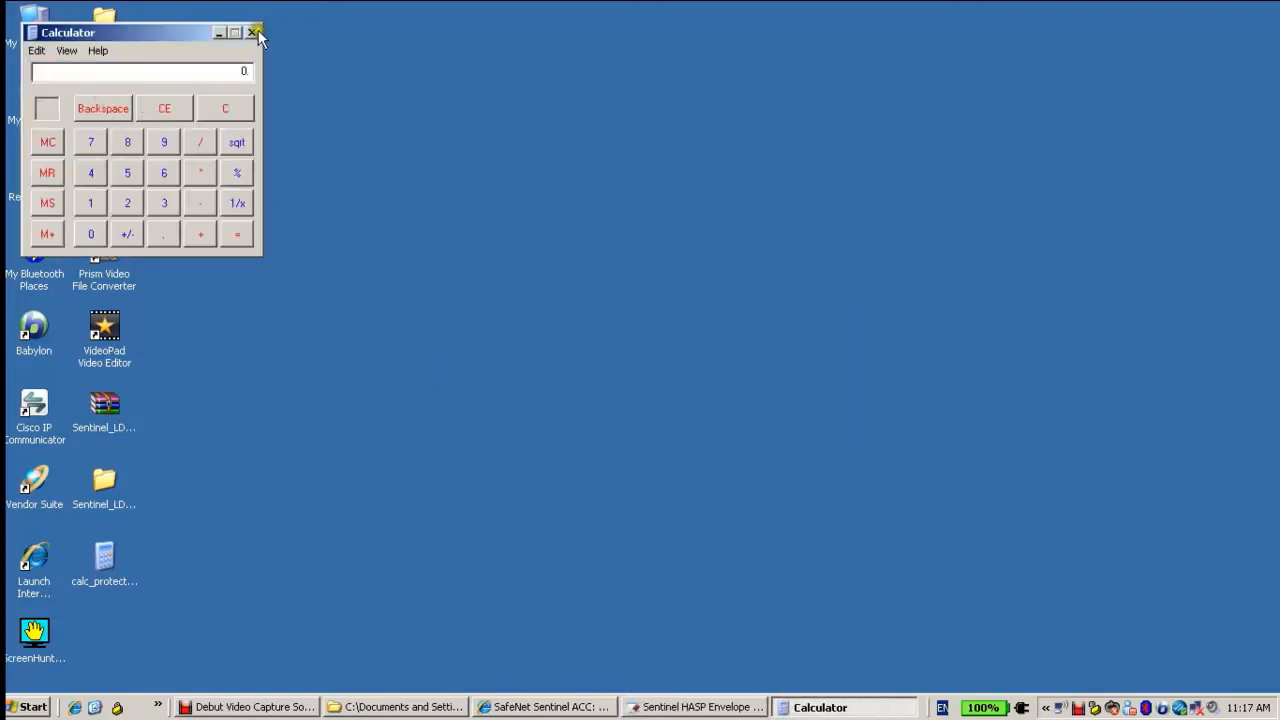
pyautogui.click(255, 32)
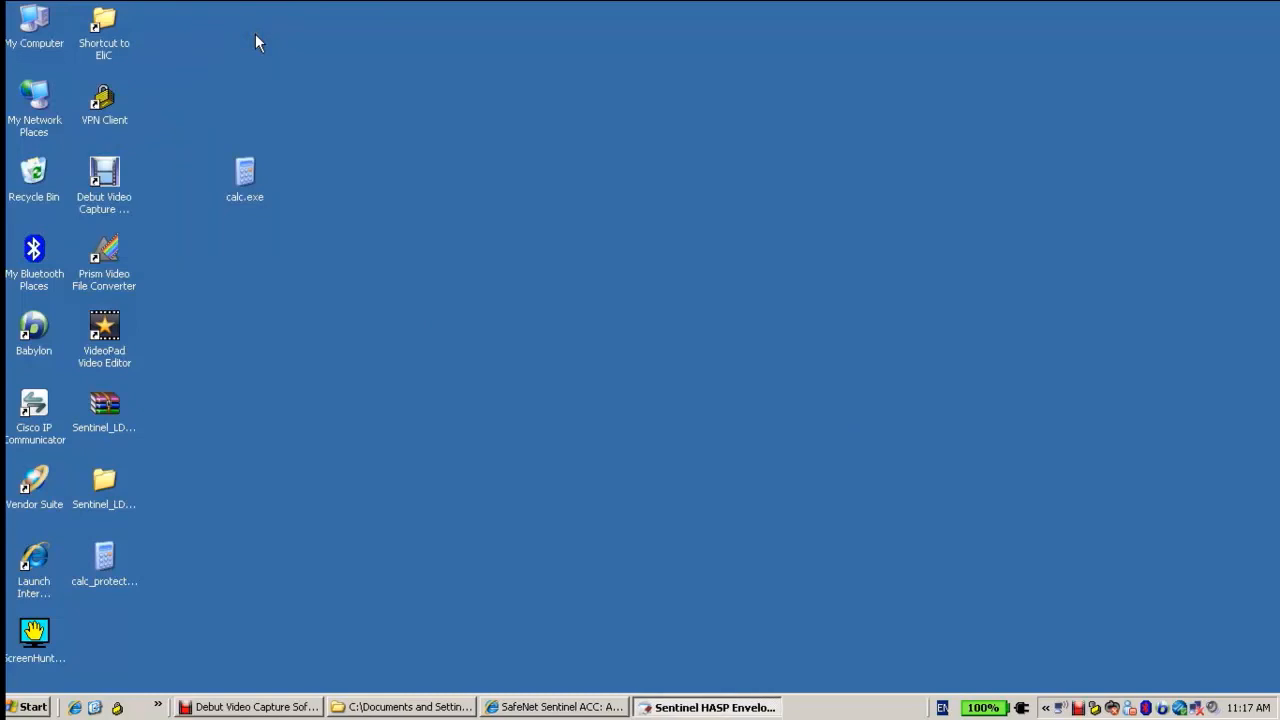
pyautogui.moveTo(84, 390)
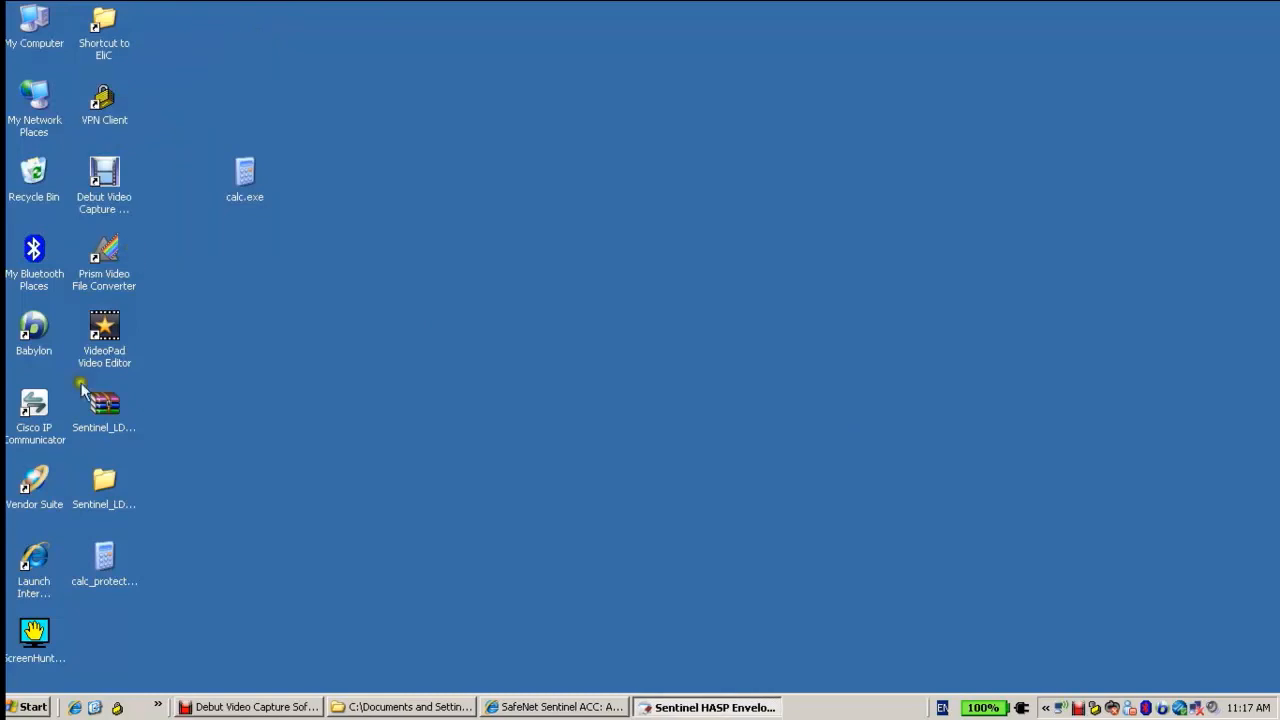
# Relaunch calc_protected.exe and accept the demo-key notice, reaching the H0007 key-not-found error.
pyautogui.click(104, 560)
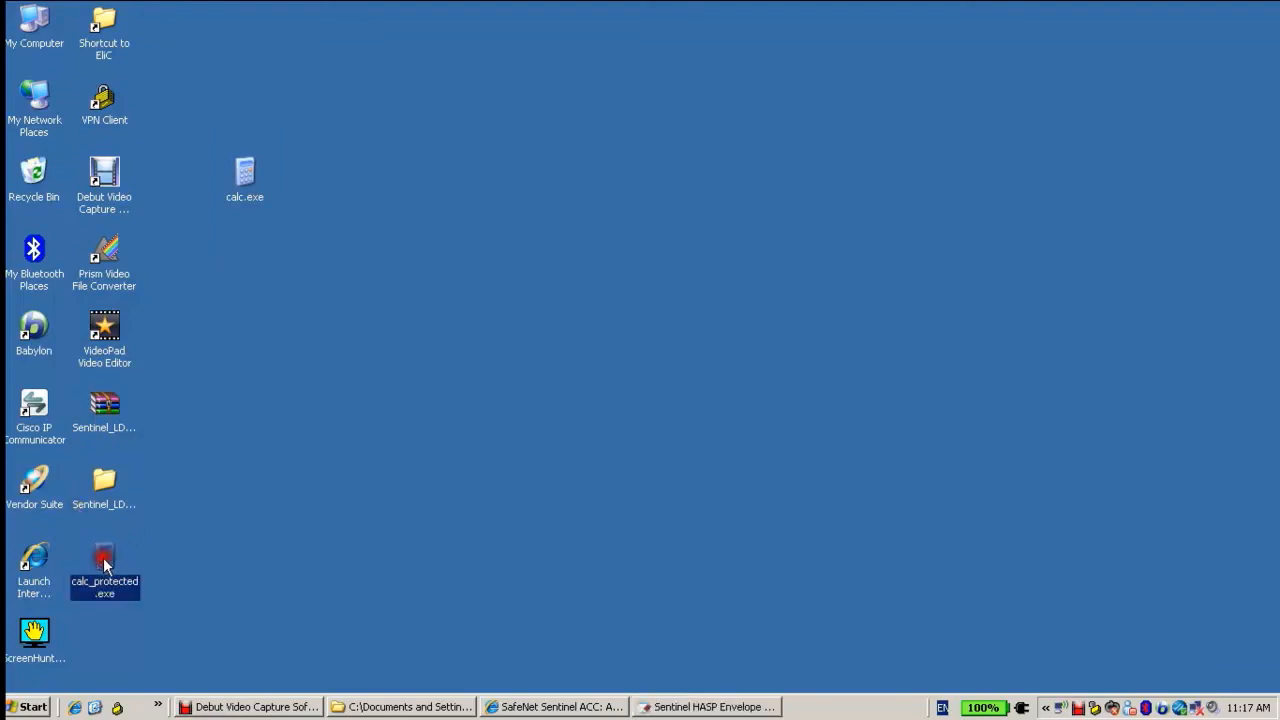
pyautogui.doubleClick(104, 565)
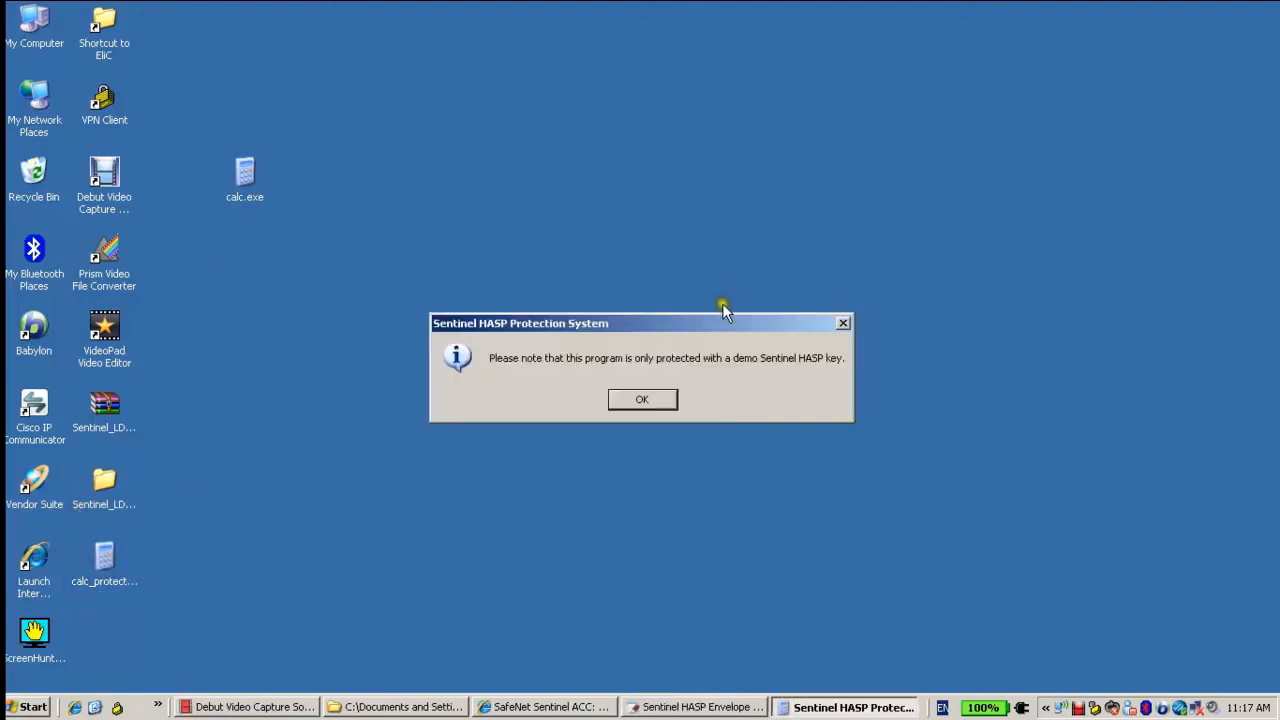
pyautogui.click(641, 399)
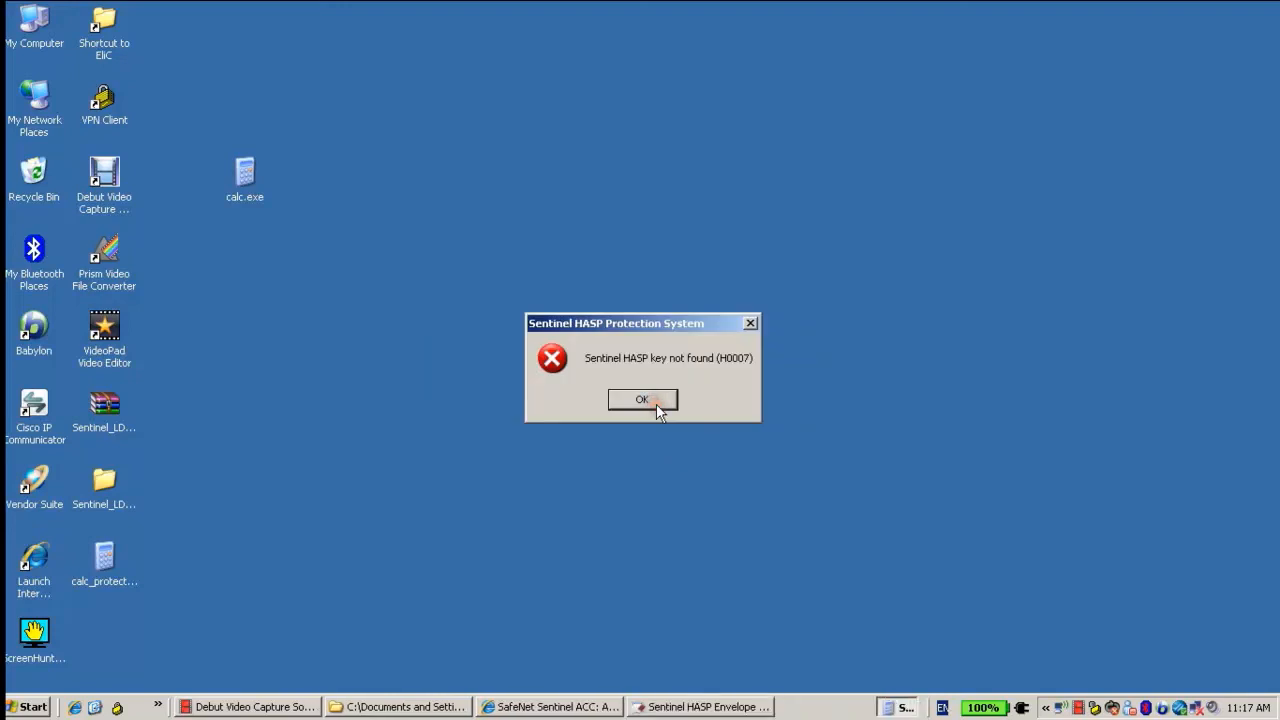